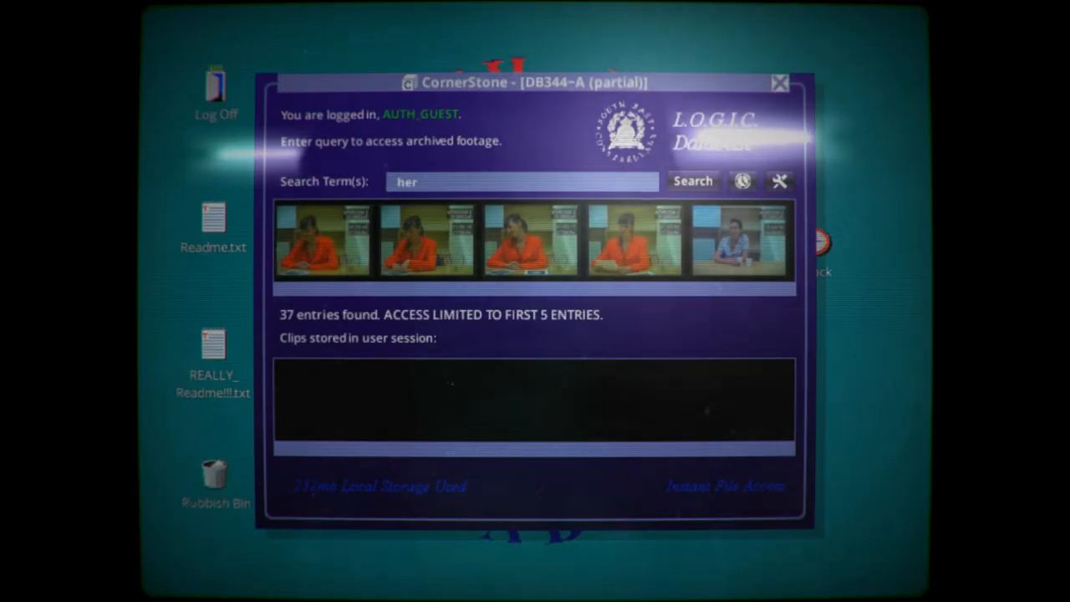
Step: Enter MURDER as the new search term in place of 'her'
text(MURDER)
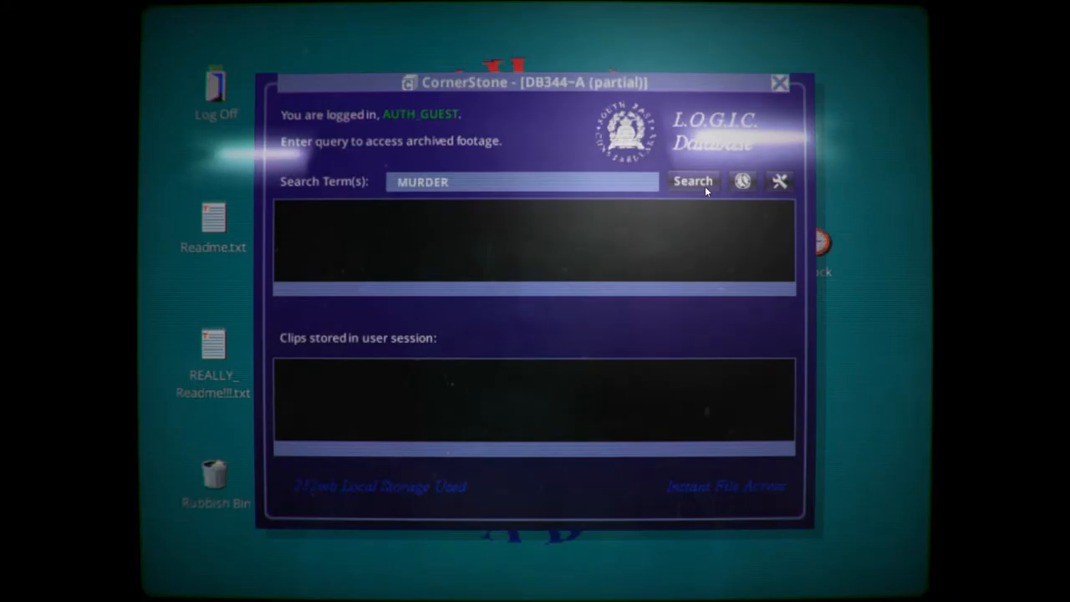
Step: Search for MURDER (4 entries), then search 'Bloody Murder', which returns no entries
click(692, 180)
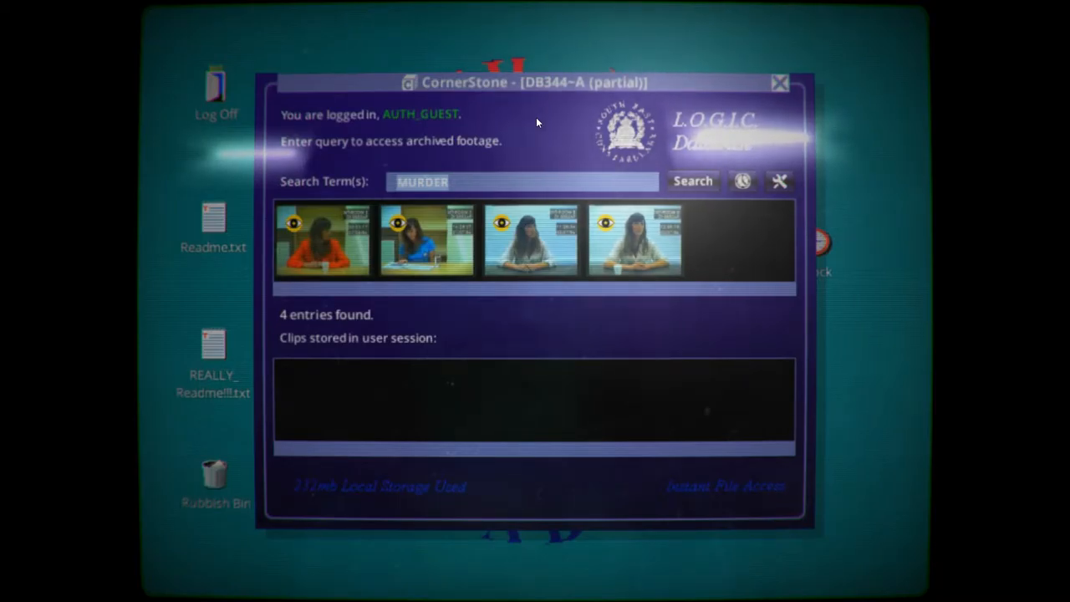
text(Bloody Mu)
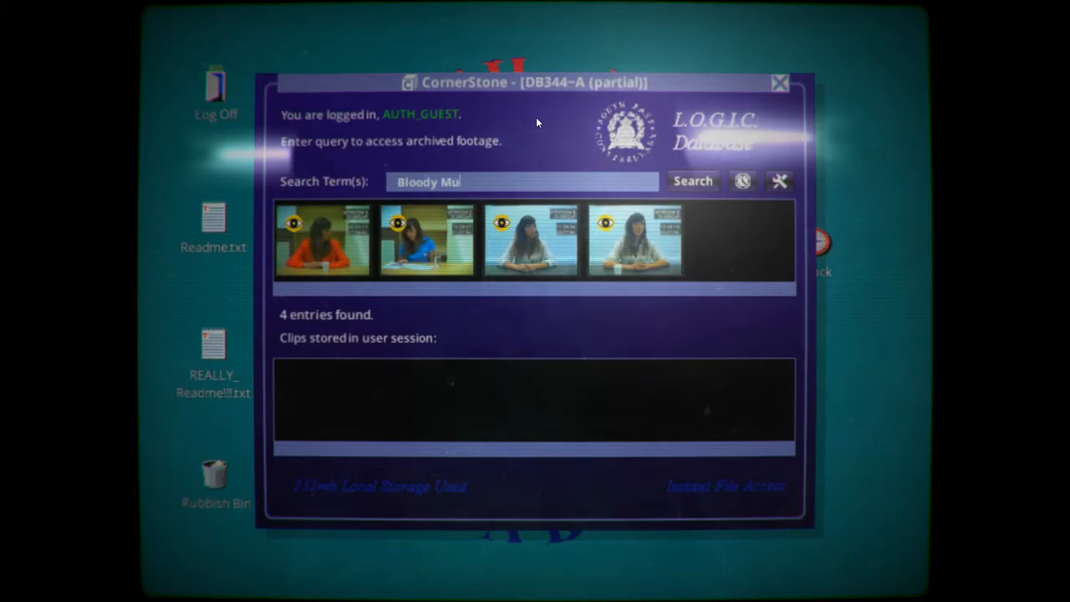
click(692, 181)
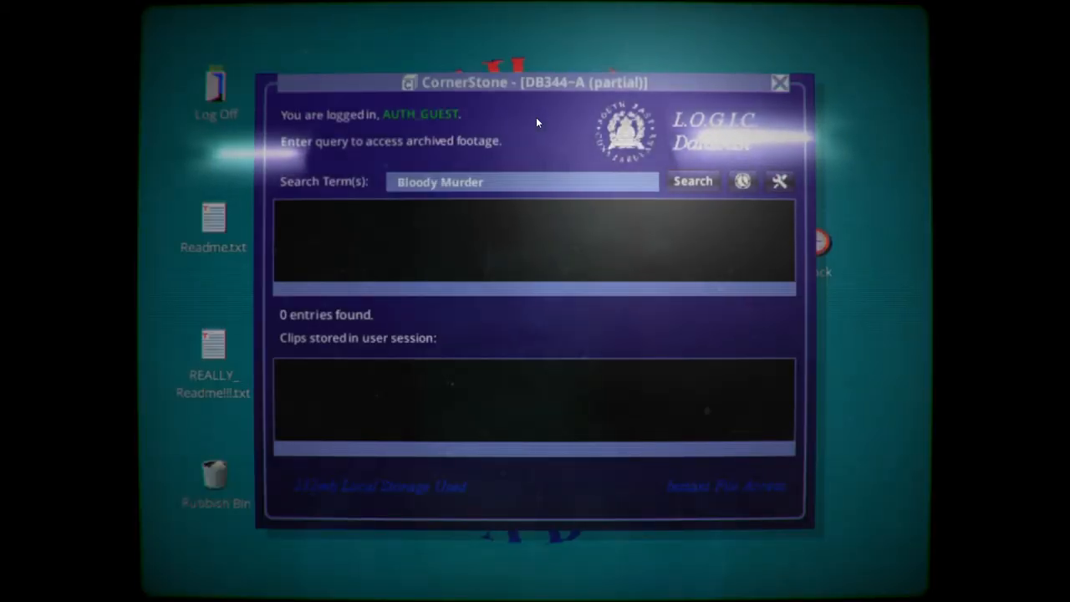
mouse_move(501, 181)
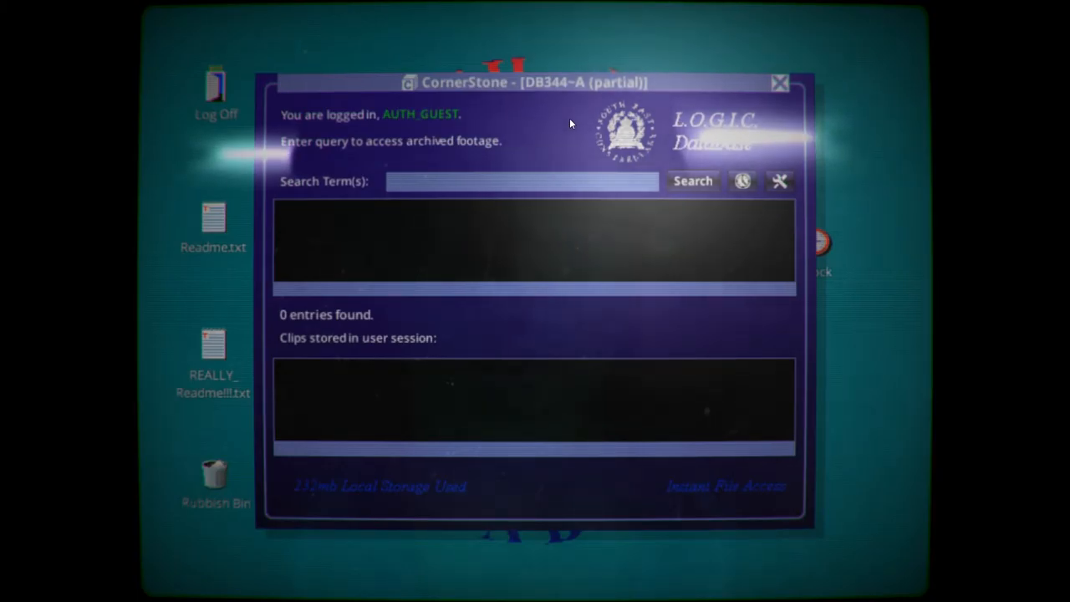
Step: Search for Weapon (1 entry), then type a new term and search again
text(Weapm)
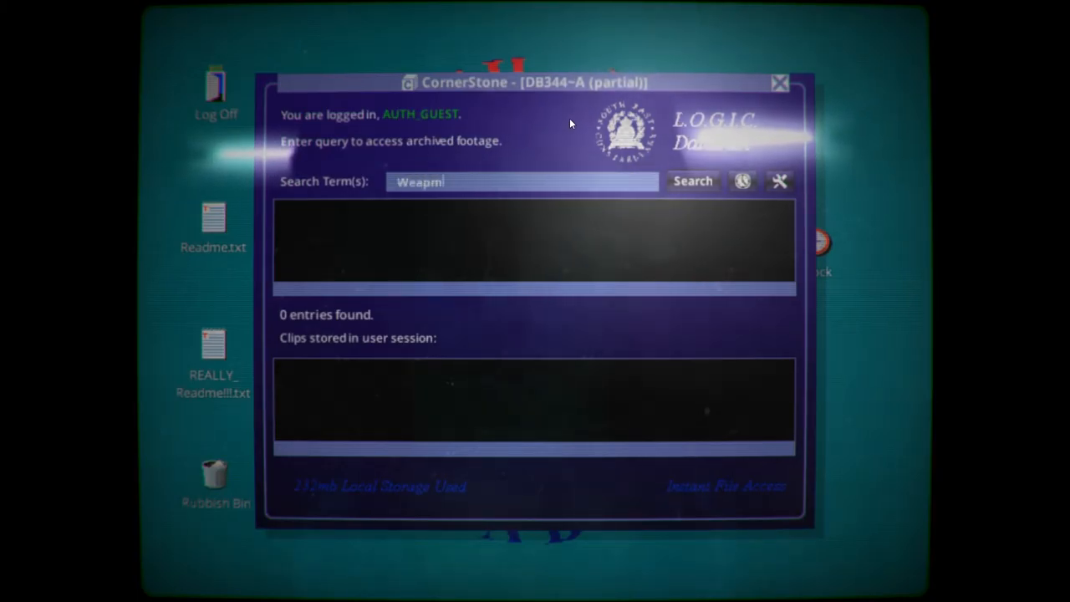
key(BackSpace)
text(on)
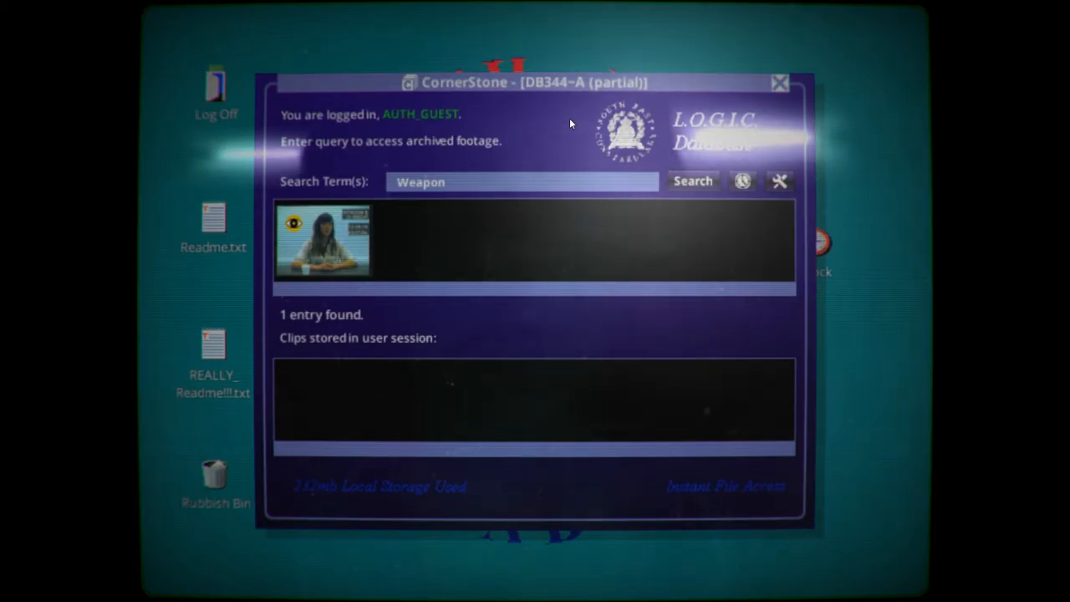
mouse_move(523, 210)
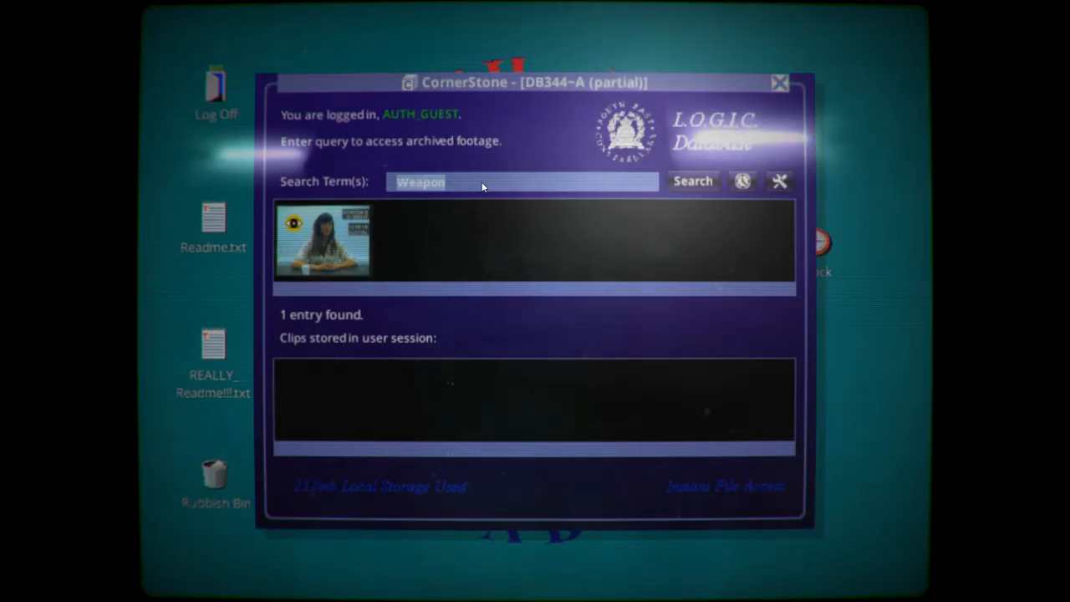
text(d)
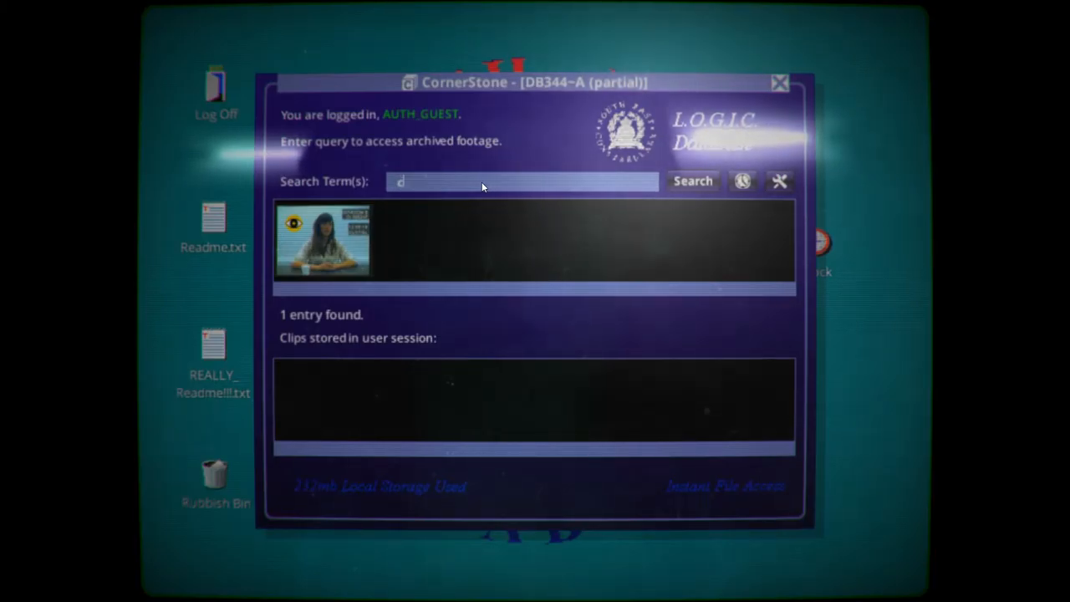
text(rime)
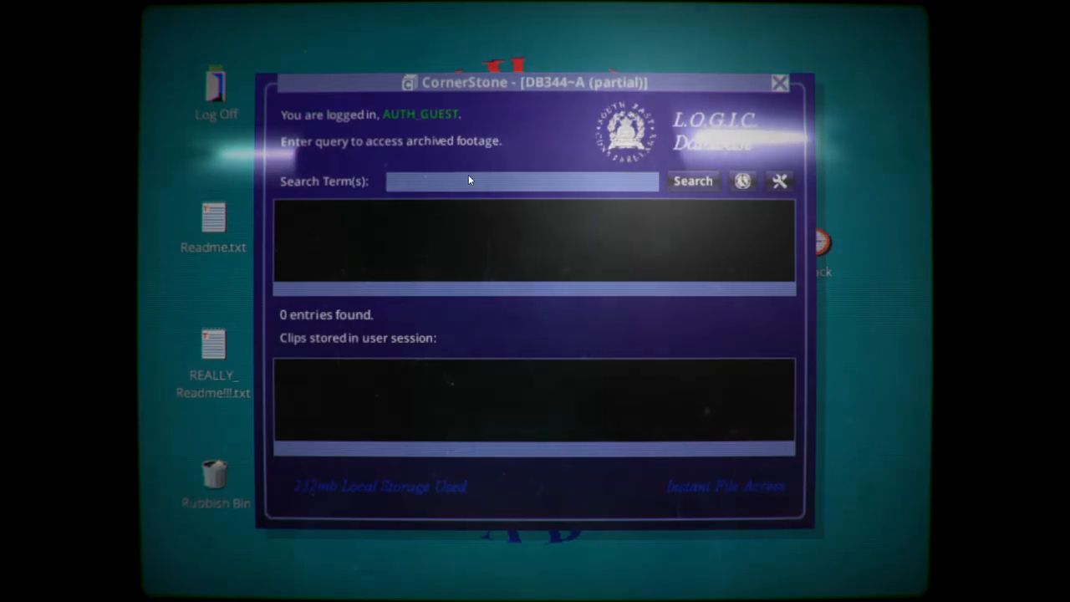
click(692, 180)
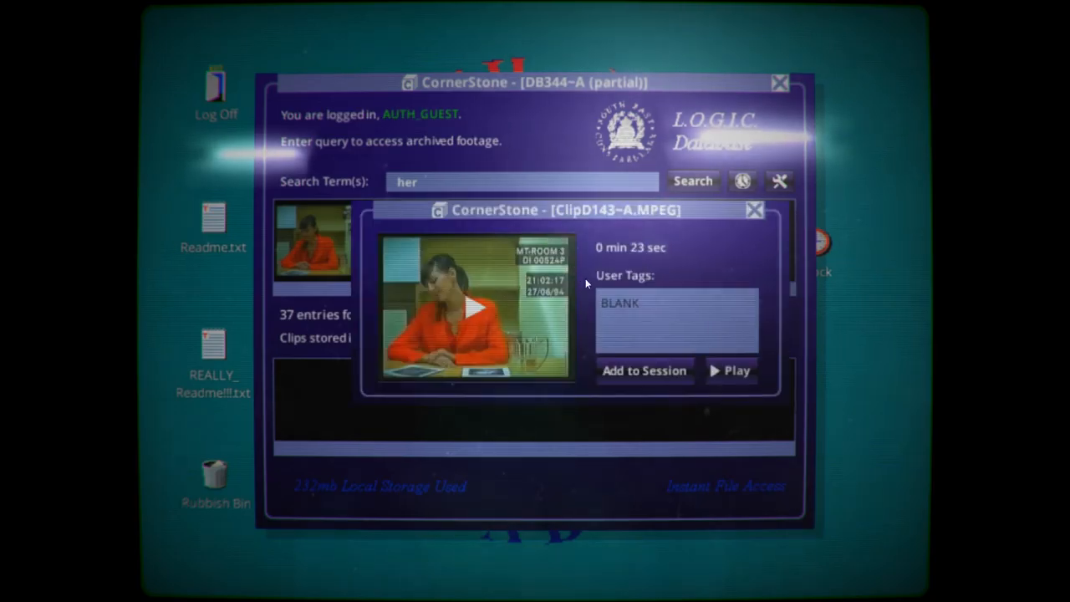
mouse_move(876, 196)
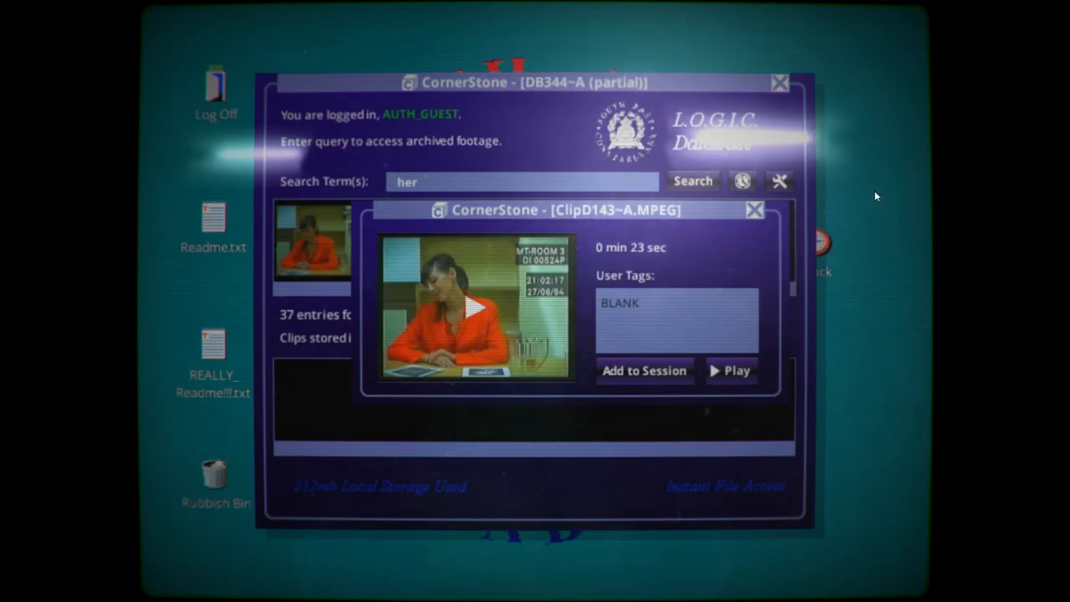